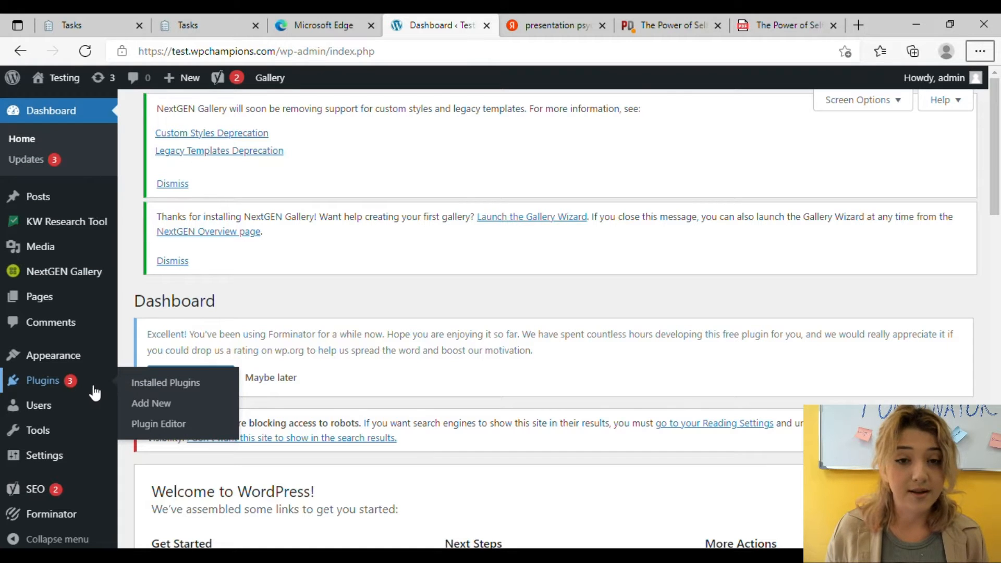
{"action": "mouse_move", "coordinate": [151, 402]}
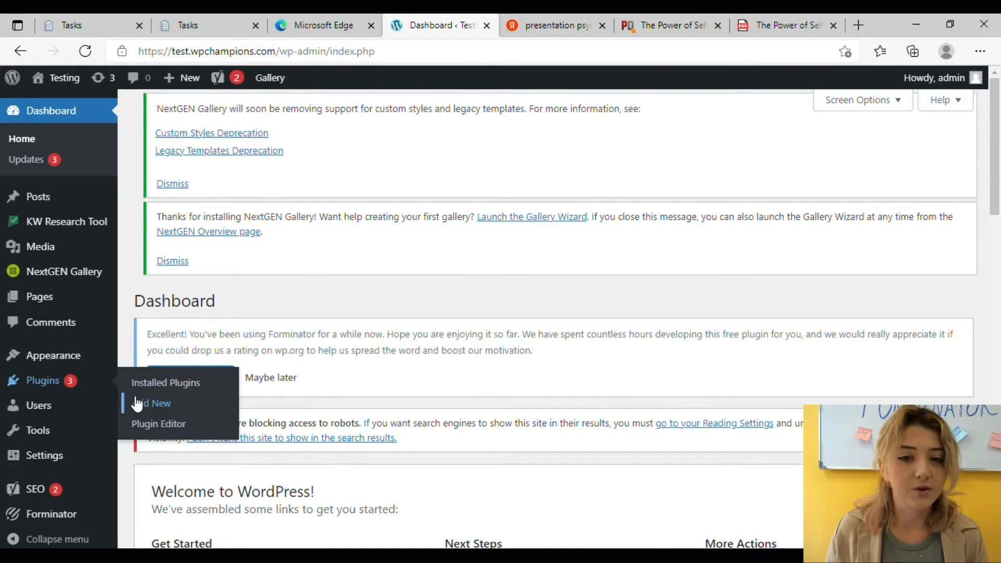
Search the plugin directory for PDF Embedder and view its full details
{"action": "left_click", "coordinate": [151, 402]}
{"action": "type", "text": "PDF Embedder"}
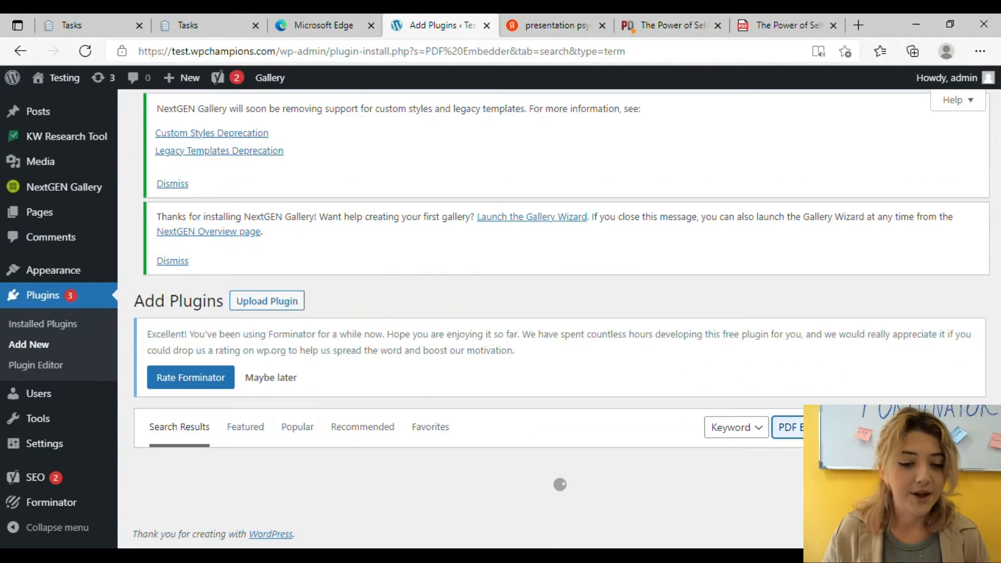
{"action": "scroll", "scroll_direction": "down", "scroll_amount": 3}
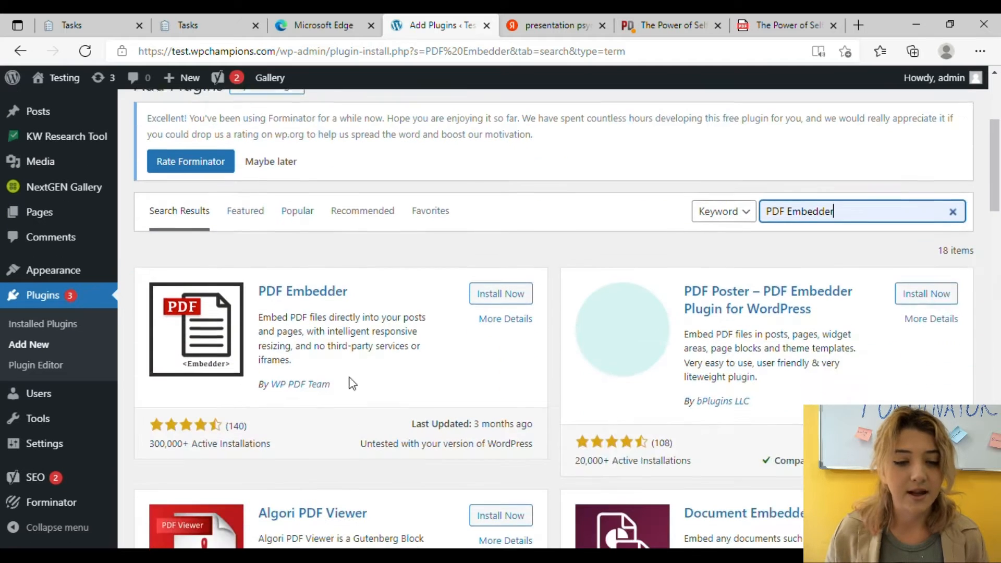
{"action": "left_click", "coordinate": [500, 293]}
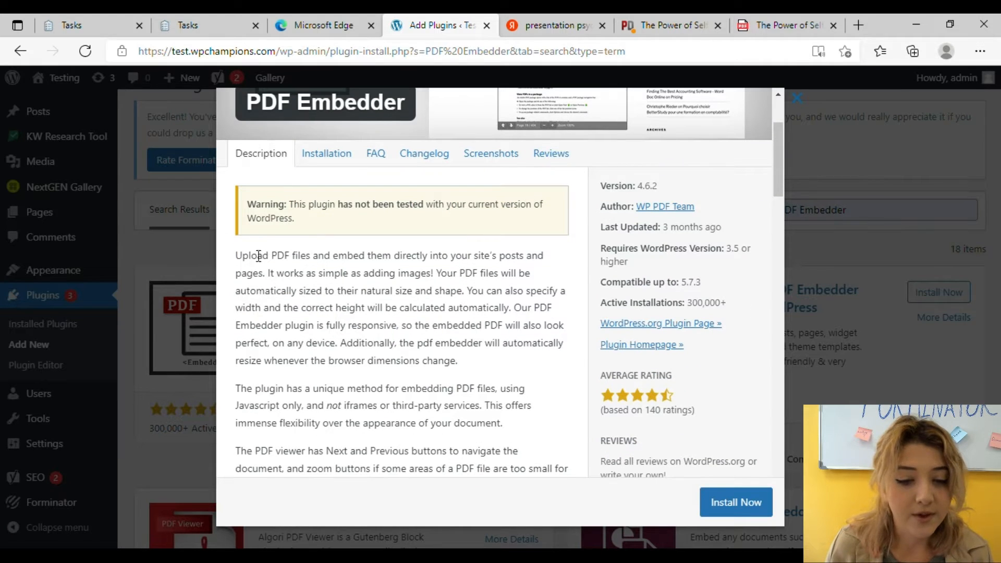
{"action": "mouse_move", "coordinate": [487, 368]}
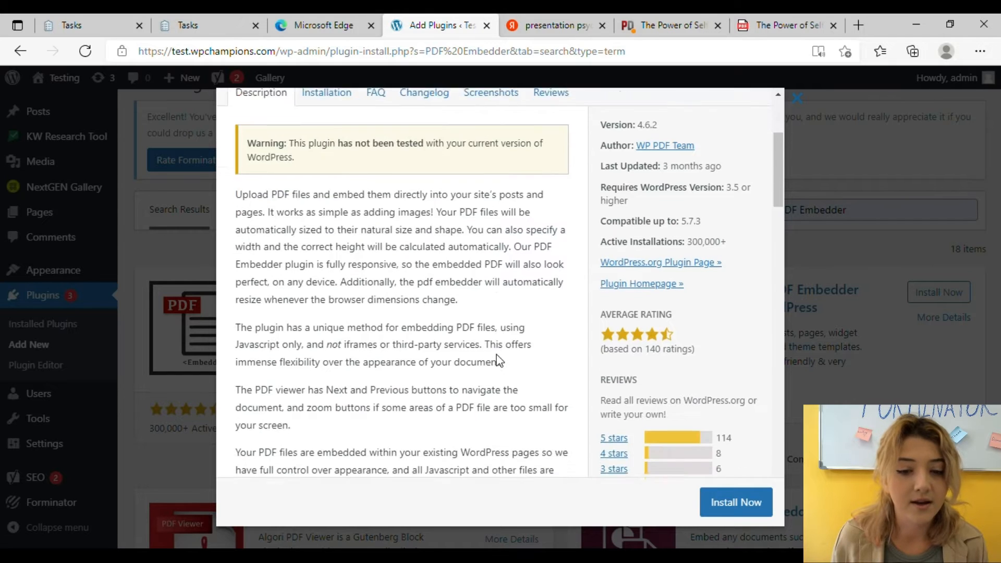
{"action": "scroll", "scroll_direction": "down", "scroll_amount": 3}
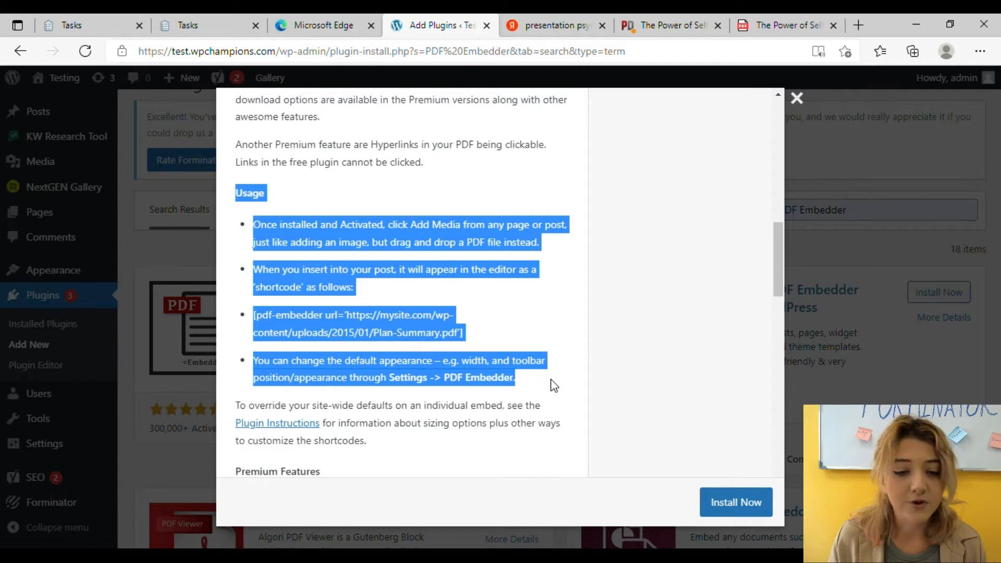
{"action": "mouse_move", "coordinate": [560, 385]}
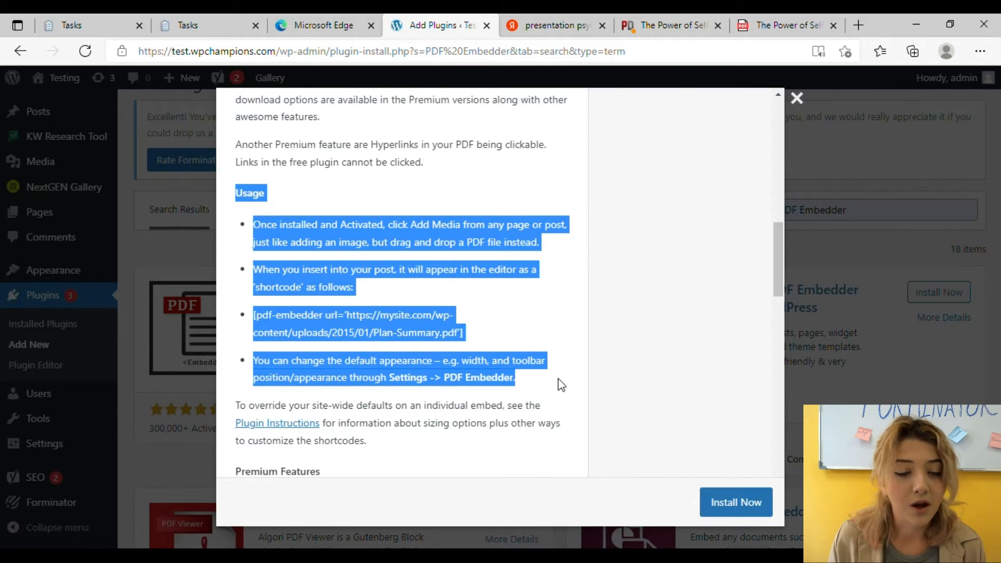
{"action": "scroll", "scroll_direction": "down", "scroll_amount": 3}
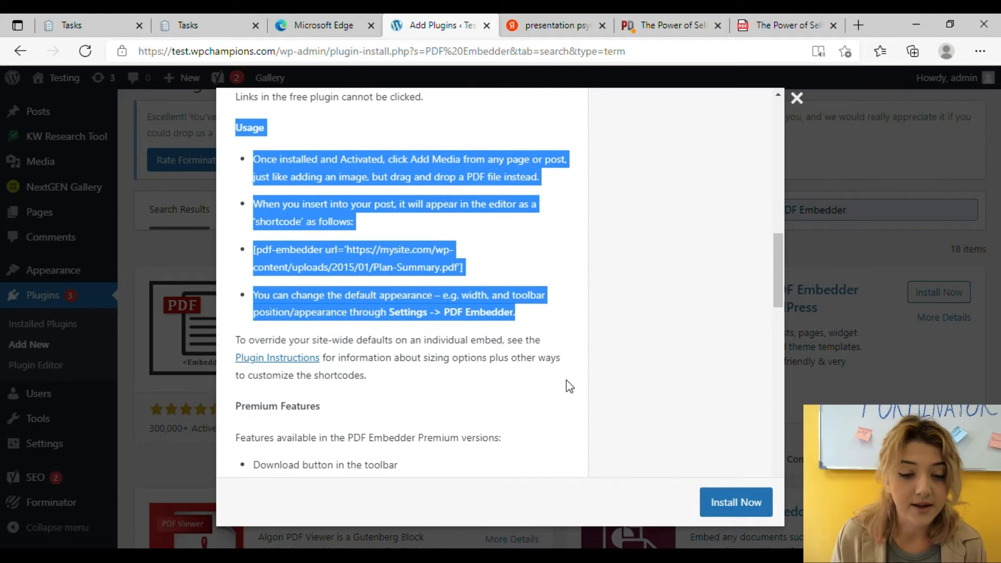
{"action": "scroll", "scroll_direction": "down", "scroll_amount": 3}
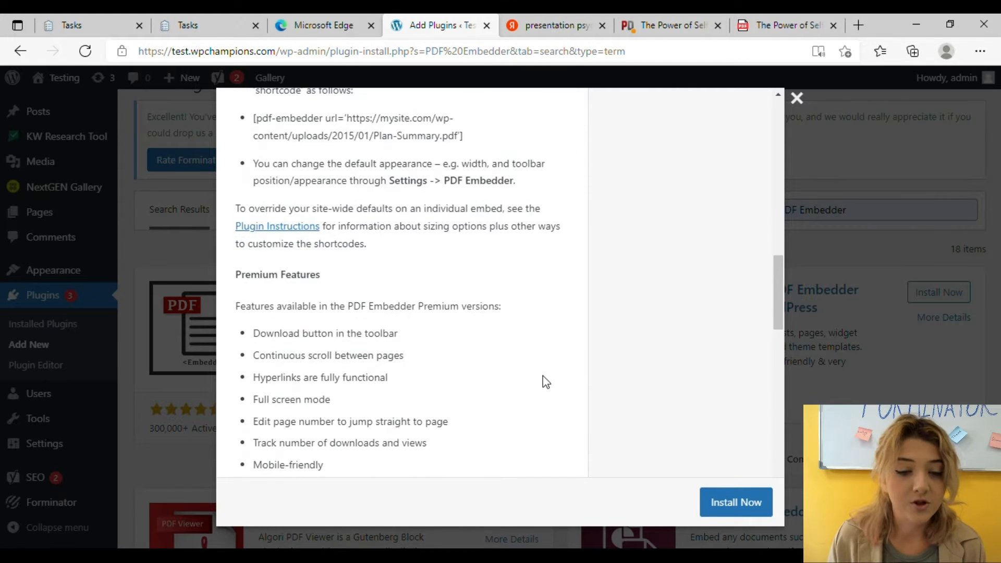
{"action": "scroll", "scroll_direction": "down", "scroll_amount": 3}
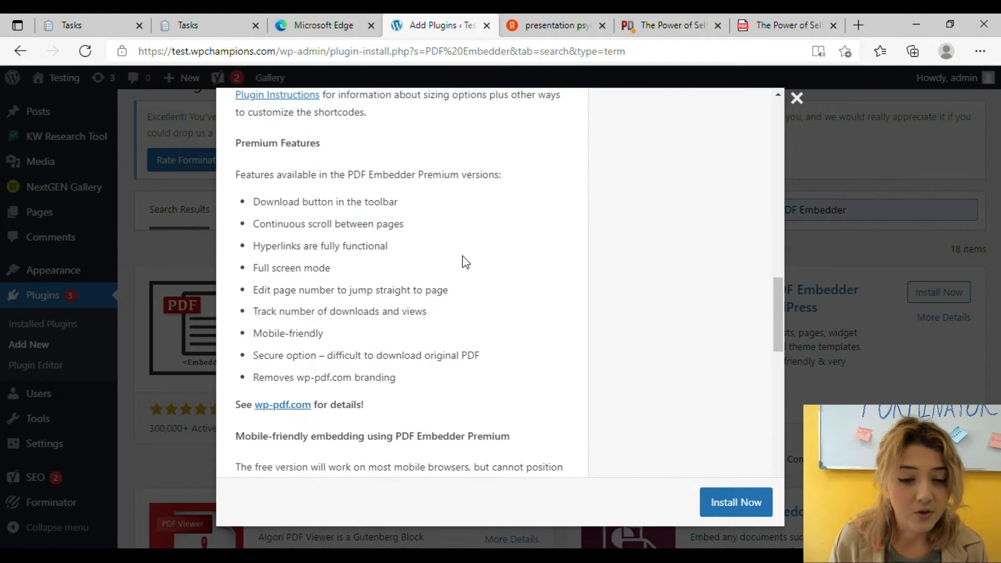
{"action": "double_click", "coordinate": [248, 143]}
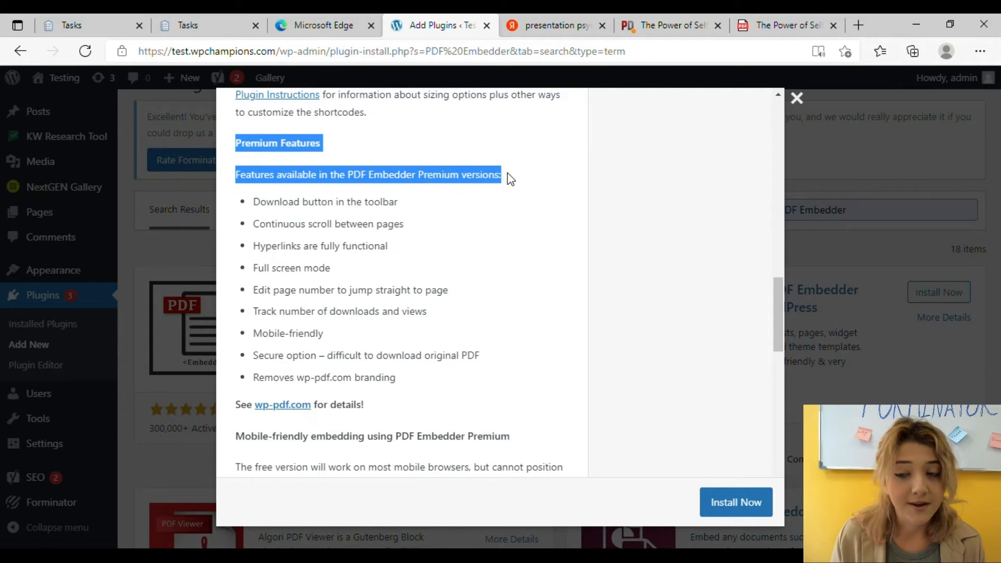
{"action": "mouse_move", "coordinate": [508, 195]}
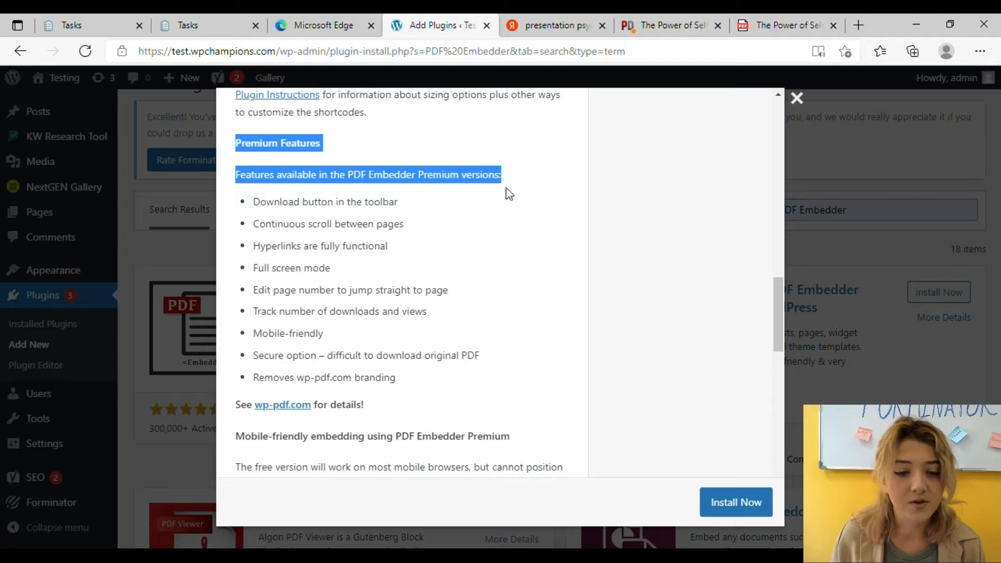
{"action": "mouse_move", "coordinate": [480, 363]}
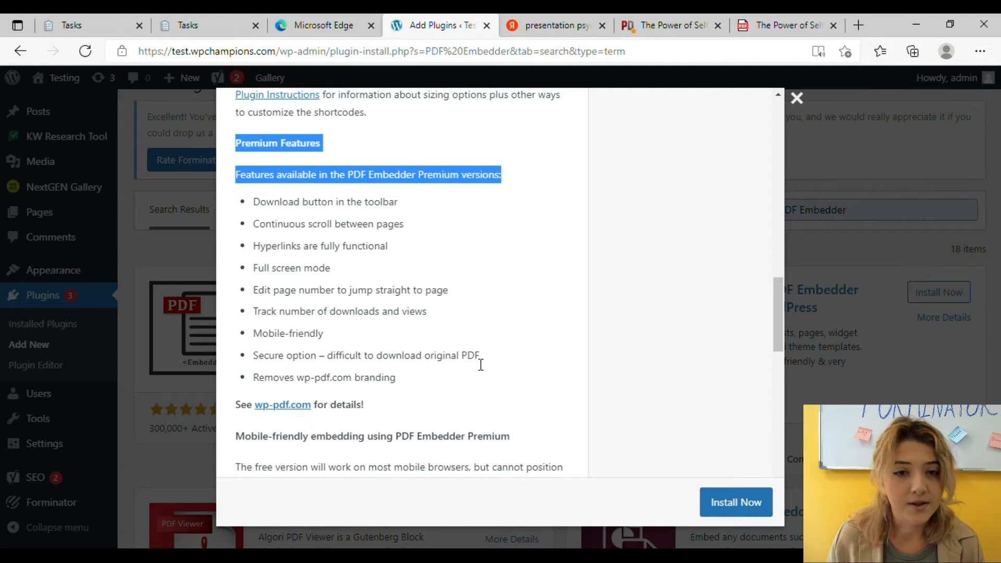
{"action": "mouse_move", "coordinate": [447, 382]}
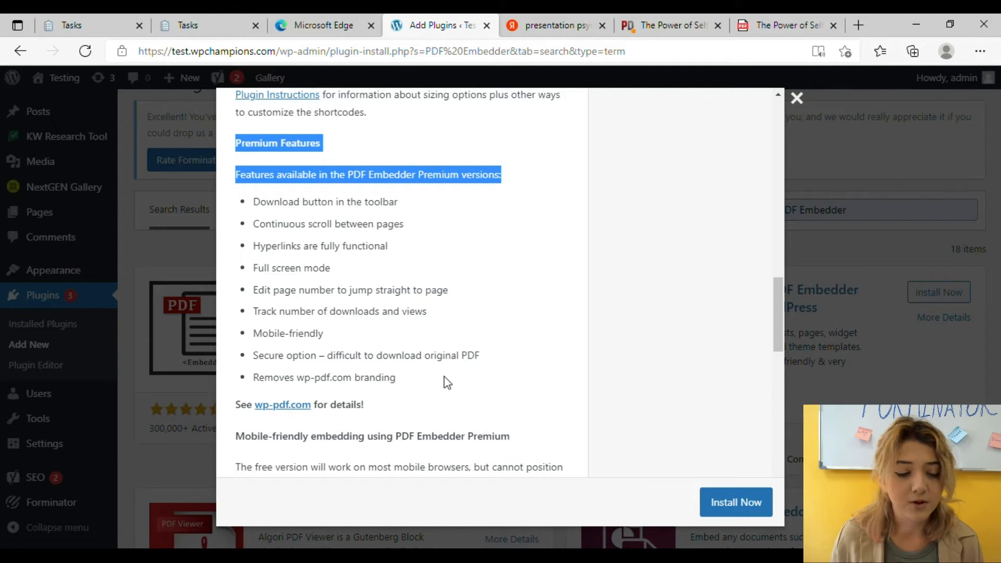
{"action": "mouse_move", "coordinate": [451, 391]}
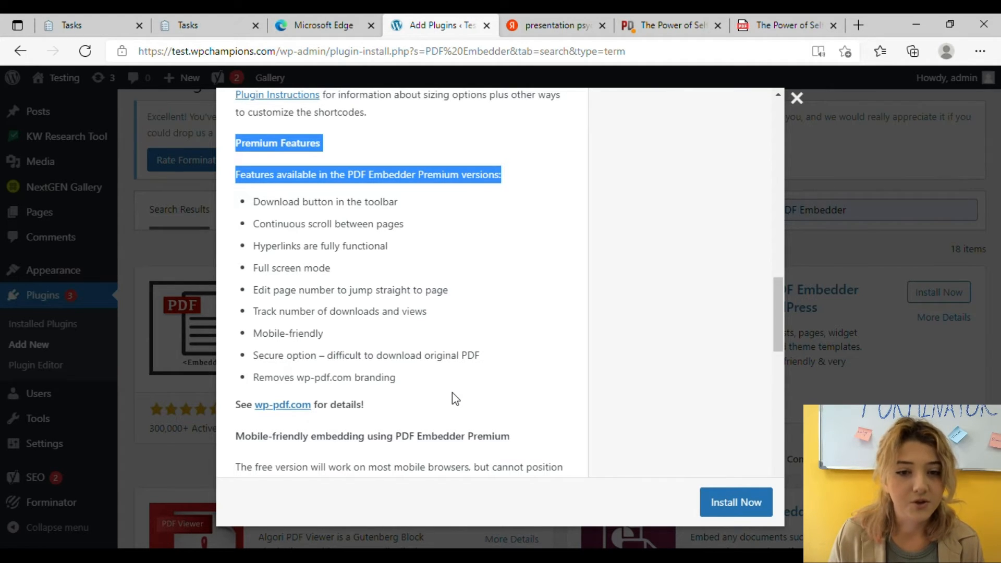
{"action": "mouse_move", "coordinate": [460, 407]}
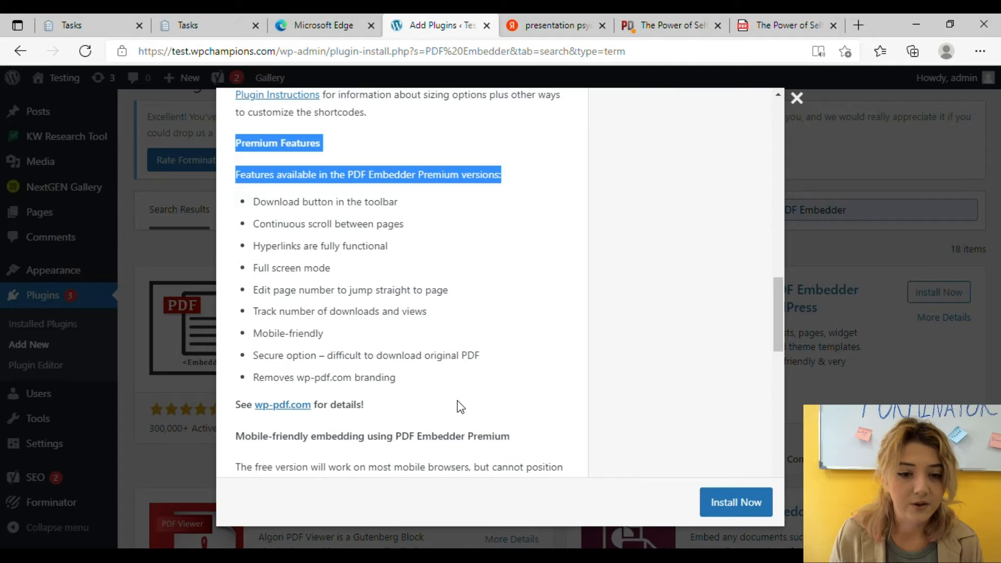
{"action": "mouse_move", "coordinate": [702, 490]}
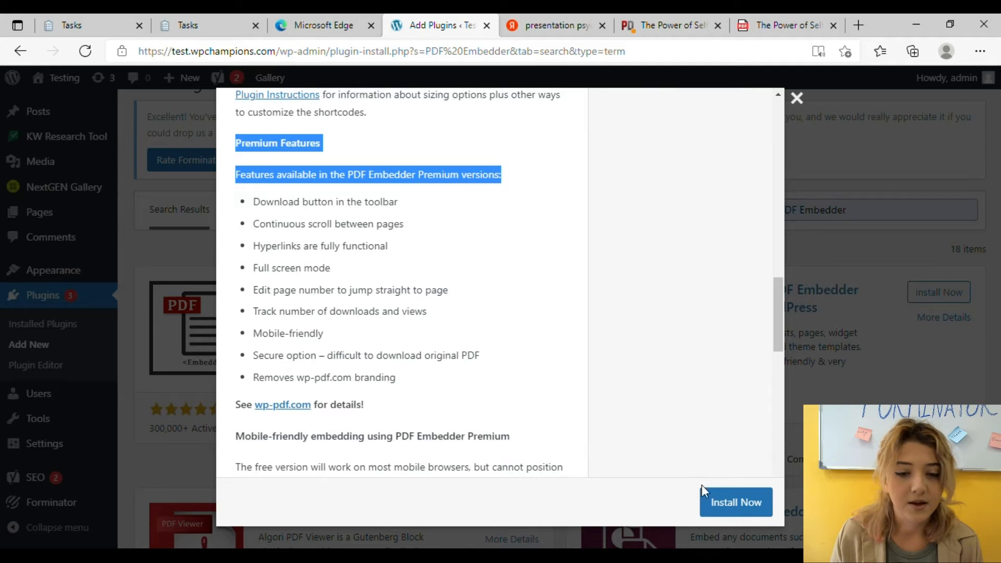
Install and activate the PDF Embedder plugin, then head to the Posts area
{"action": "left_click", "coordinate": [796, 98]}
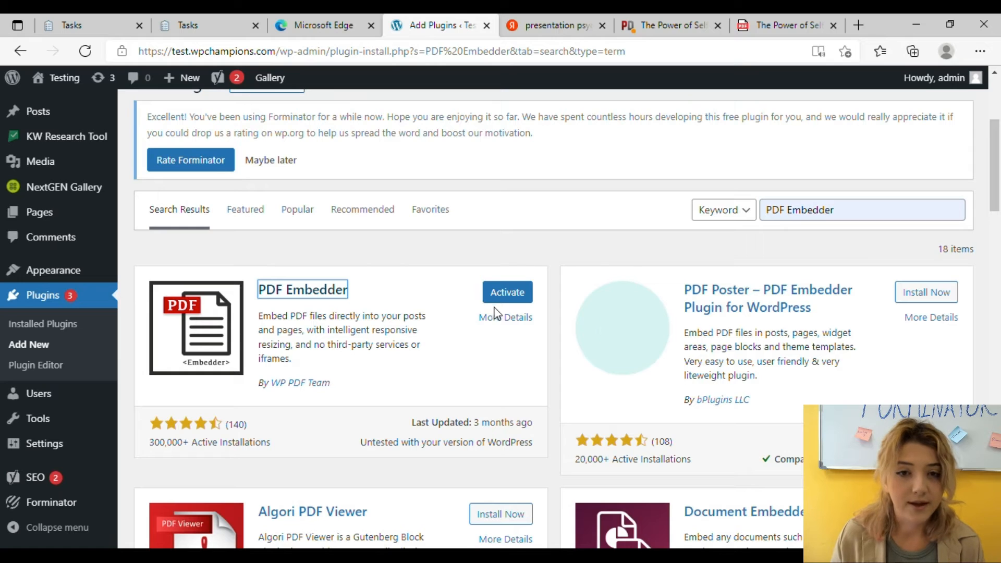
{"action": "left_click", "coordinate": [507, 292]}
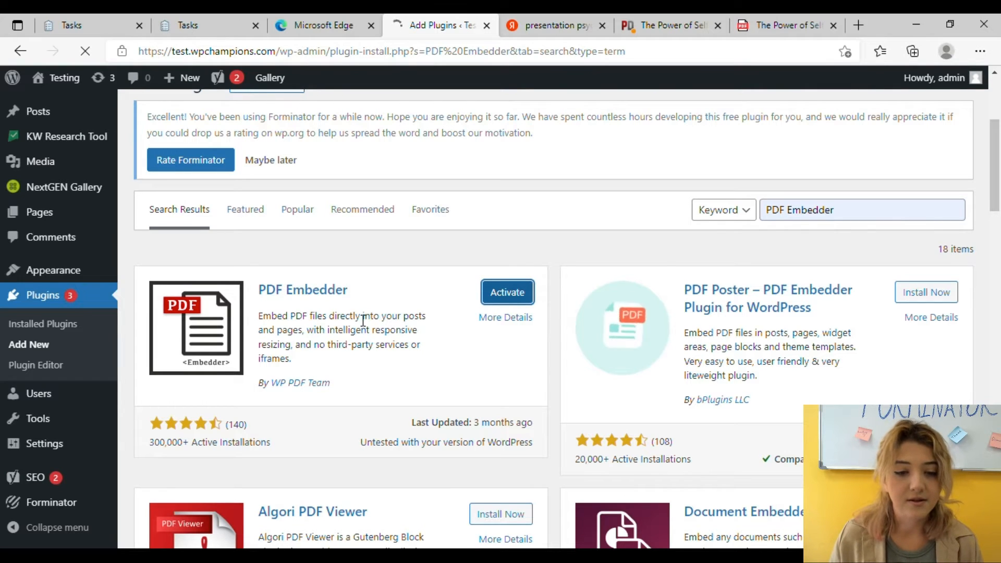
{"action": "left_click", "coordinate": [507, 292]}
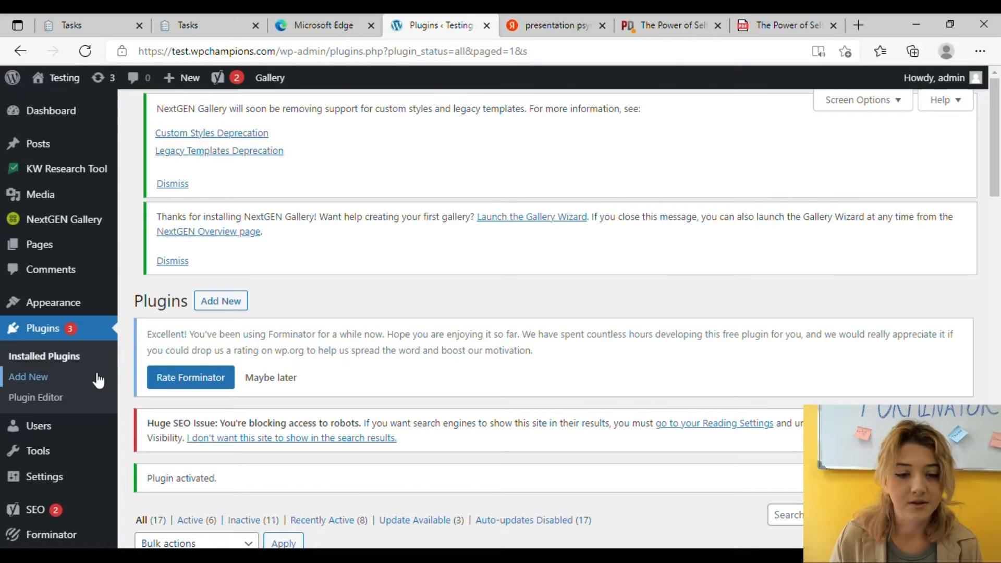
{"action": "mouse_move", "coordinate": [126, 423]}
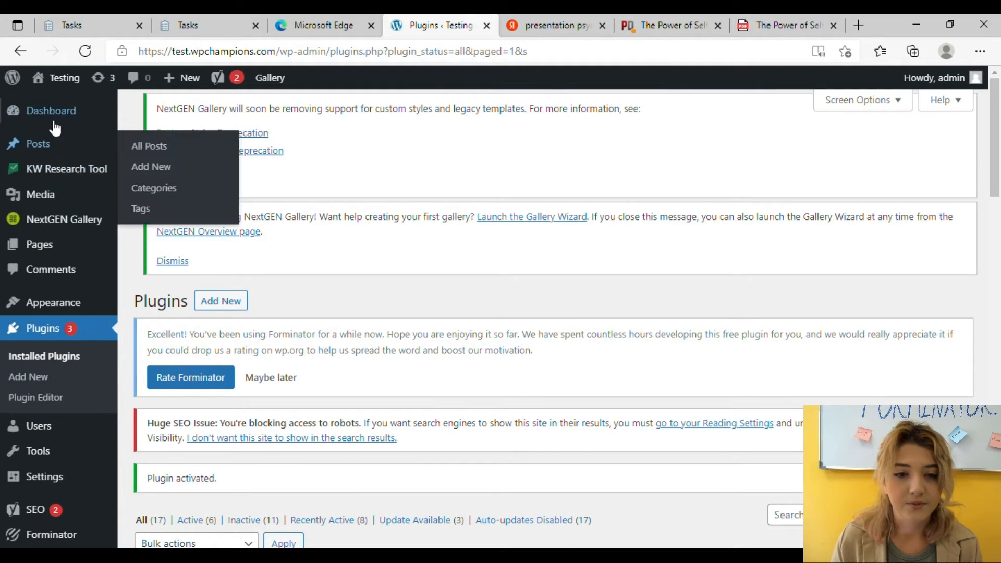
{"action": "left_click", "coordinate": [149, 145]}
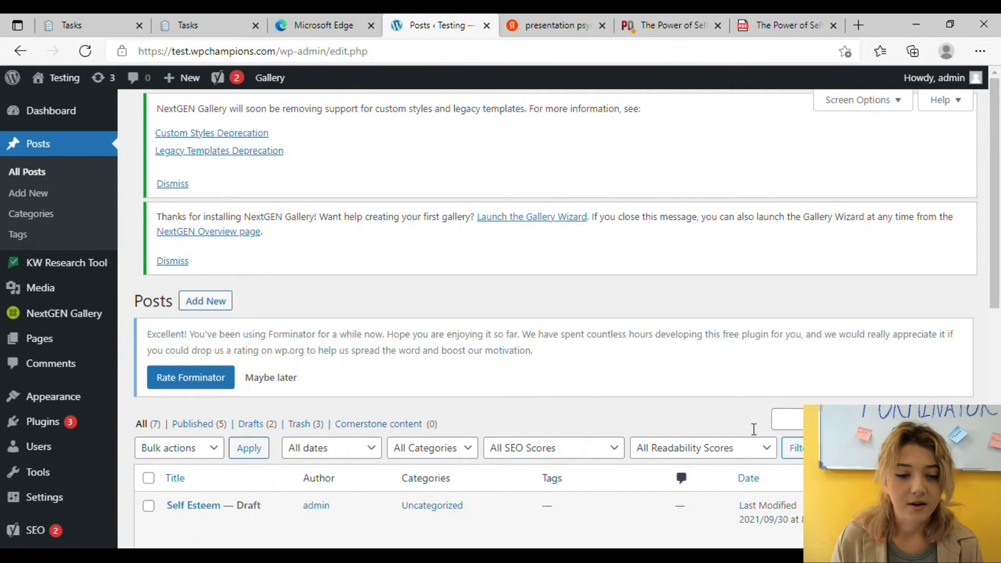
Start a new post titled 'The power of Self-Esteem' and bring up the Media Library
{"action": "left_click", "coordinate": [28, 192]}
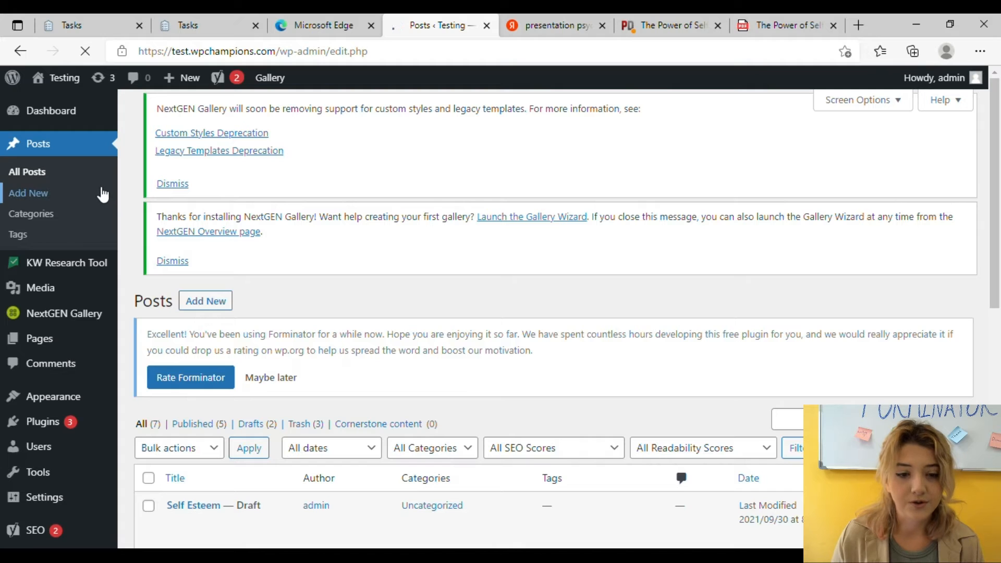
{"action": "left_click", "coordinate": [28, 193]}
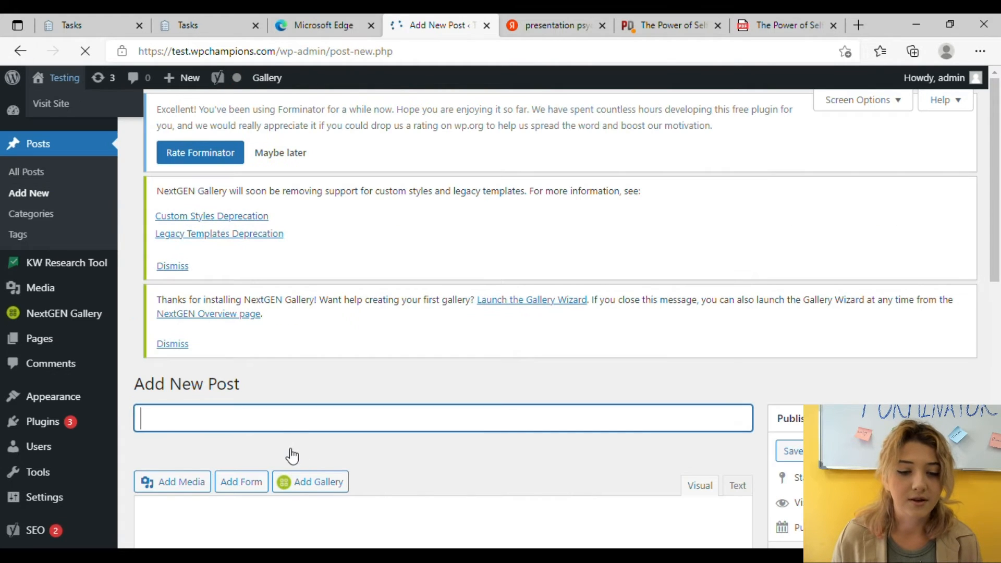
{"action": "type", "text": "T"}
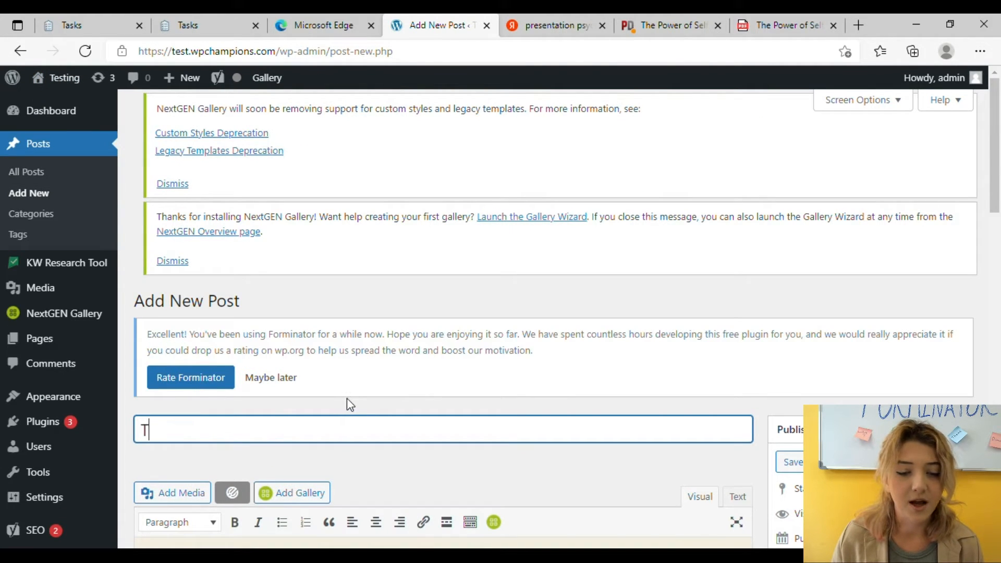
{"action": "type", "text": "he powe"}
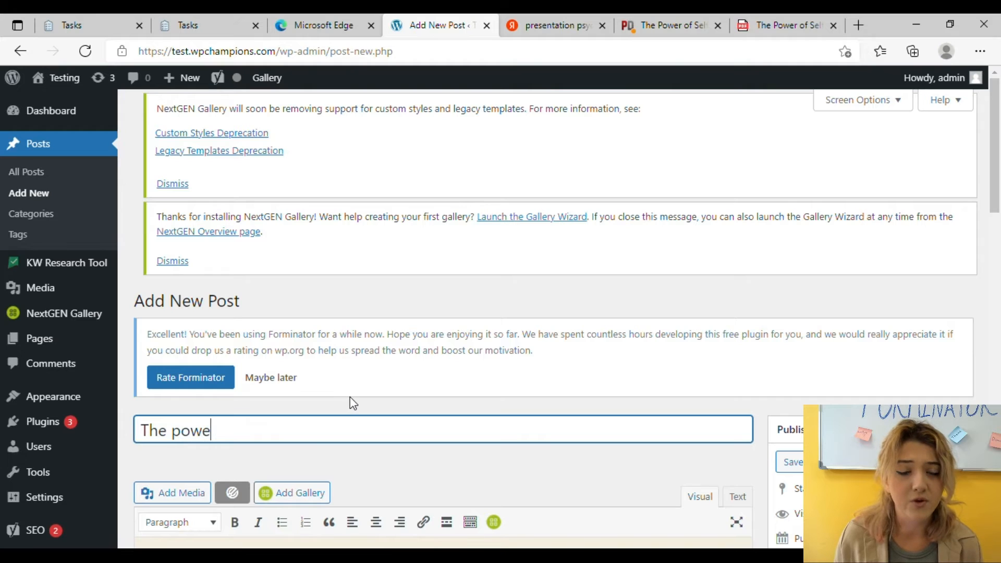
{"action": "type", "text": "r of Sel"}
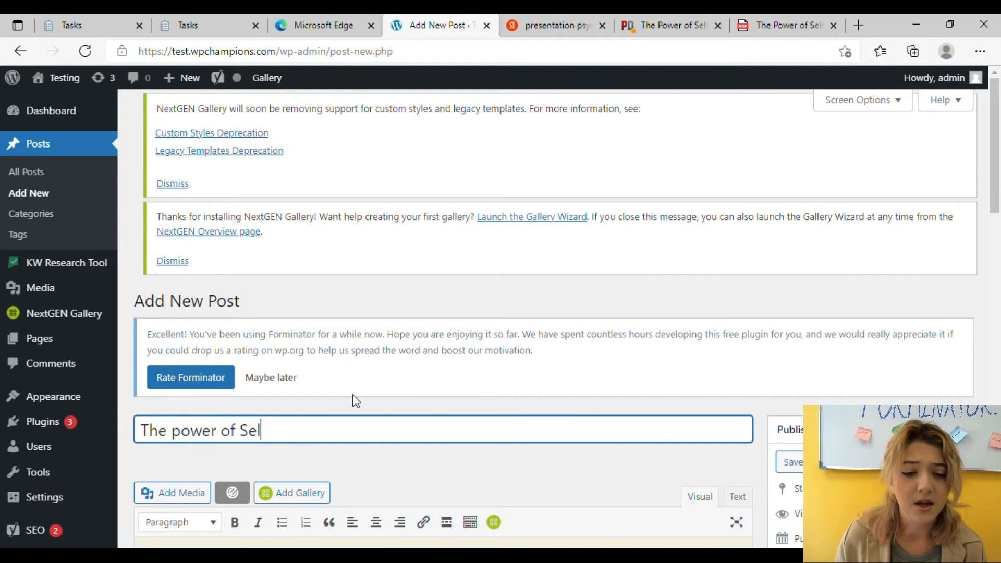
{"action": "type", "text": "f-Esteem"}
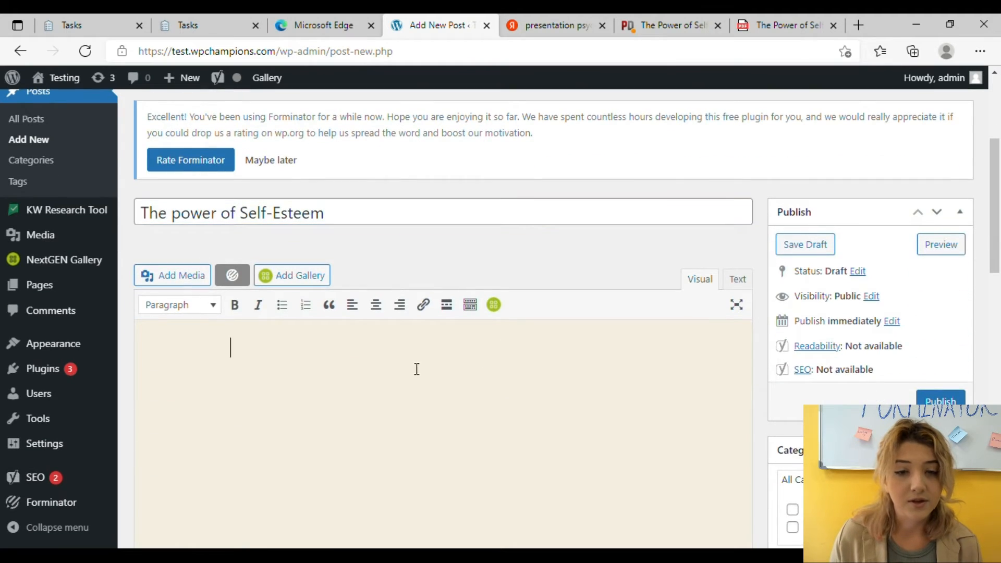
{"action": "left_click", "coordinate": [172, 276]}
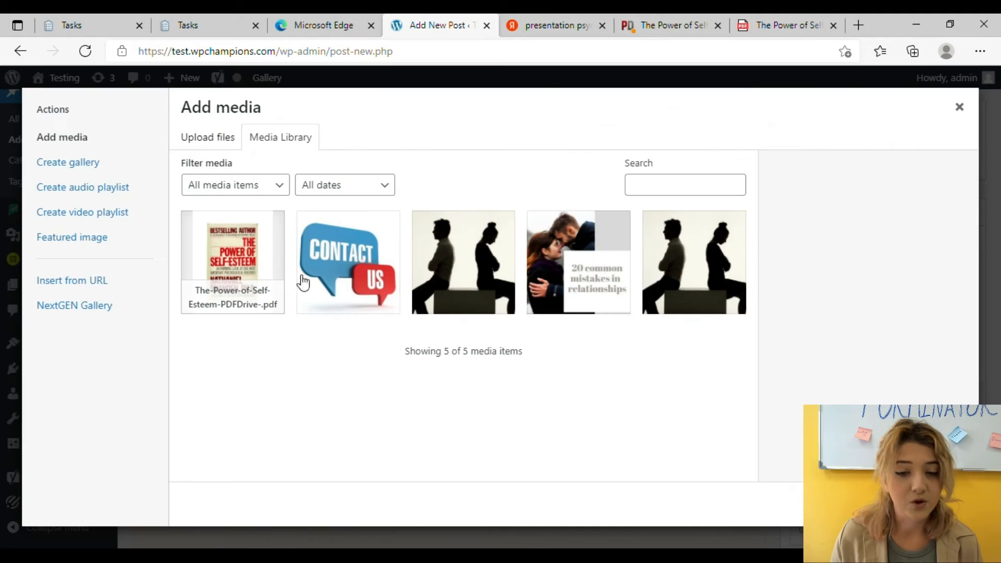
Insert the Power of Self-Esteem PDF into the post as an embed shortcode
{"action": "left_click", "coordinate": [233, 262]}
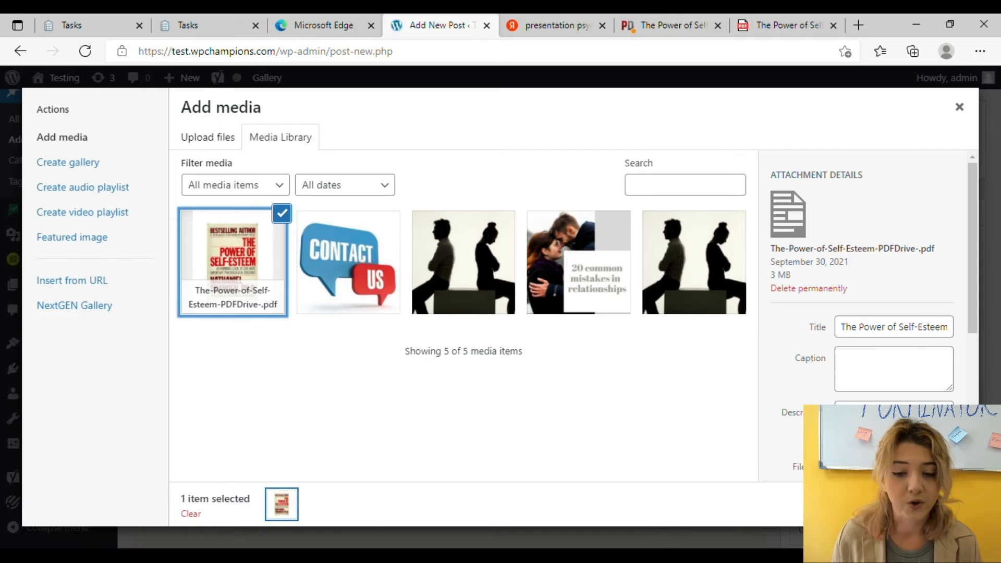
{"action": "scroll", "scroll_direction": "down", "scroll_amount": 3}
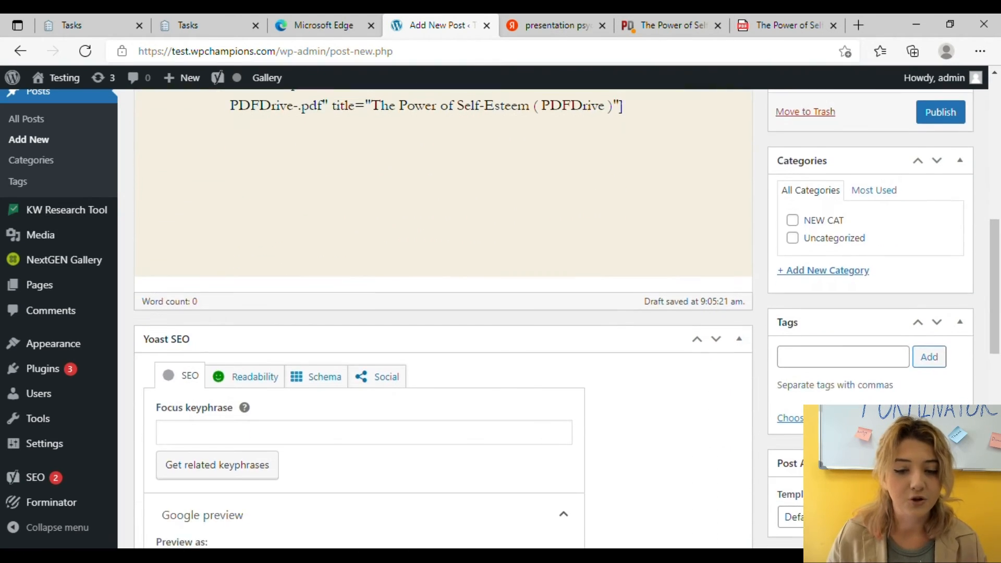
{"action": "scroll", "scroll_direction": "down", "scroll_amount": 3}
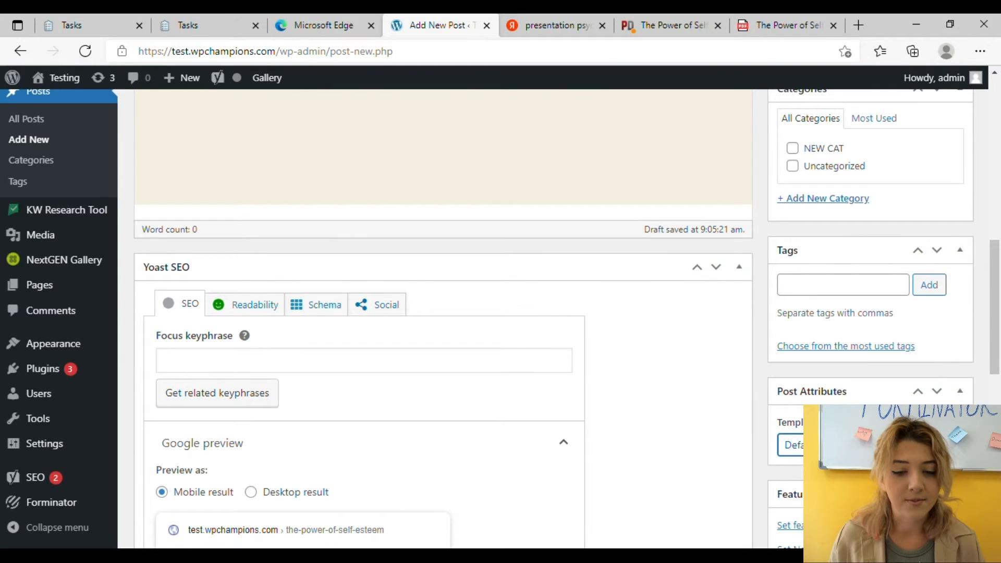
{"action": "scroll", "scroll_direction": "up", "scroll_amount": 3}
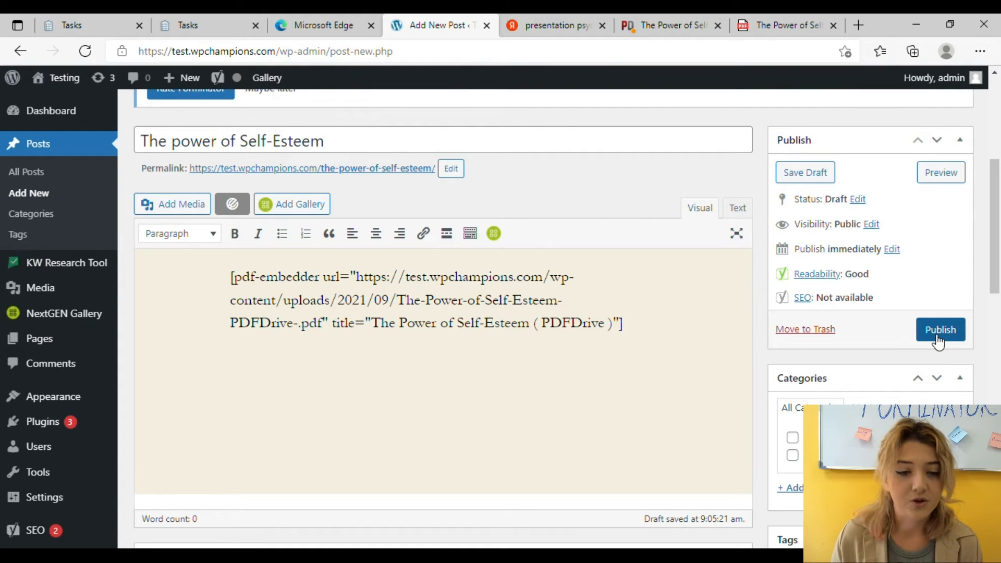
Publish the post and view its live page showing the embedded PDF viewer
{"action": "left_click", "coordinate": [939, 329]}
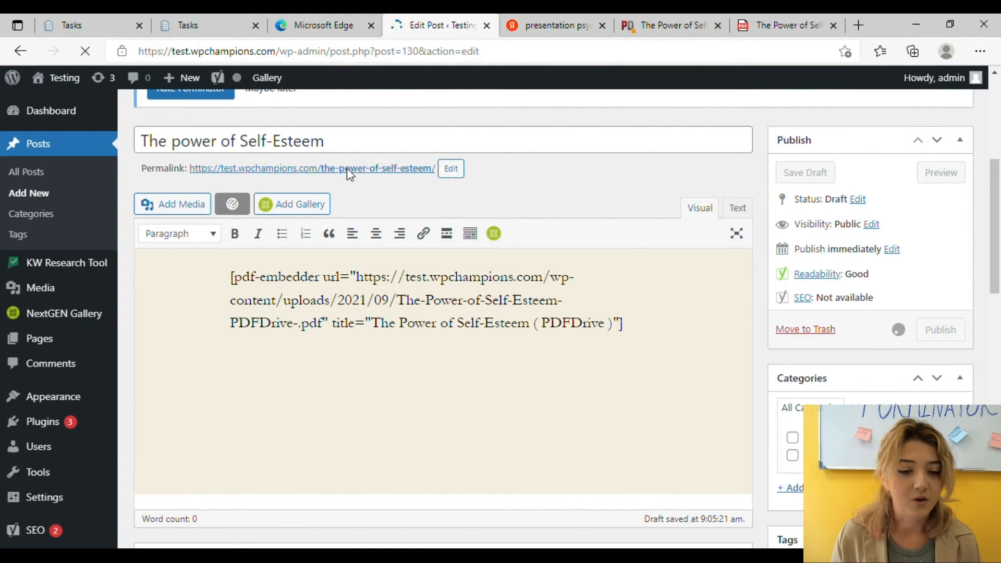
{"action": "left_click", "coordinate": [939, 330]}
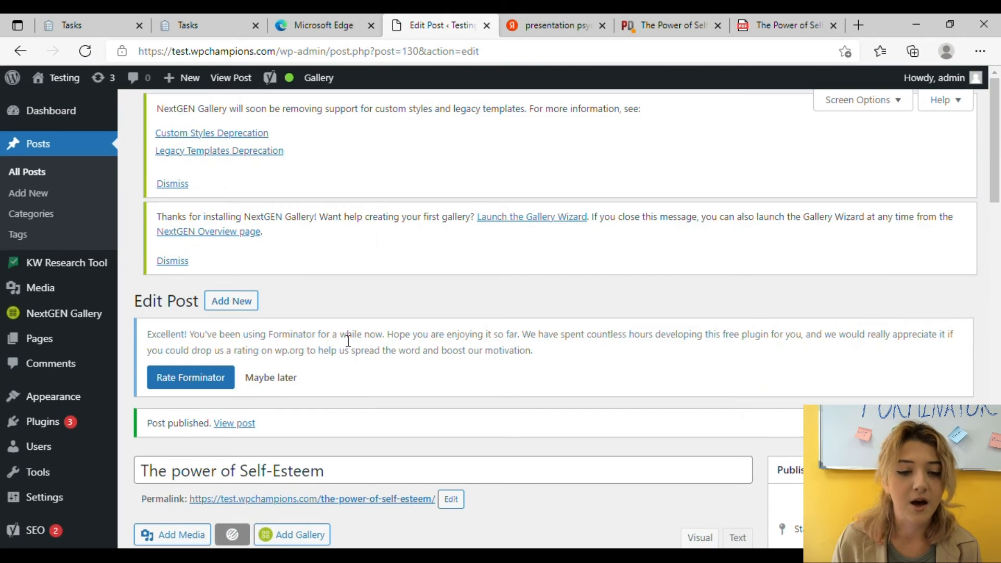
{"action": "scroll", "scroll_direction": "down", "scroll_amount": 3}
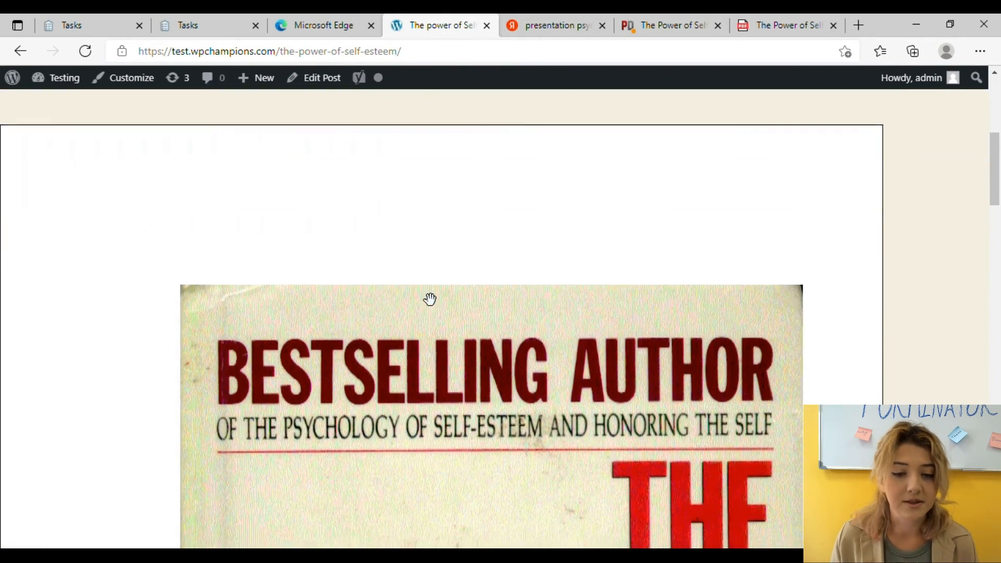
{"action": "scroll", "scroll_direction": "down", "scroll_amount": 3}
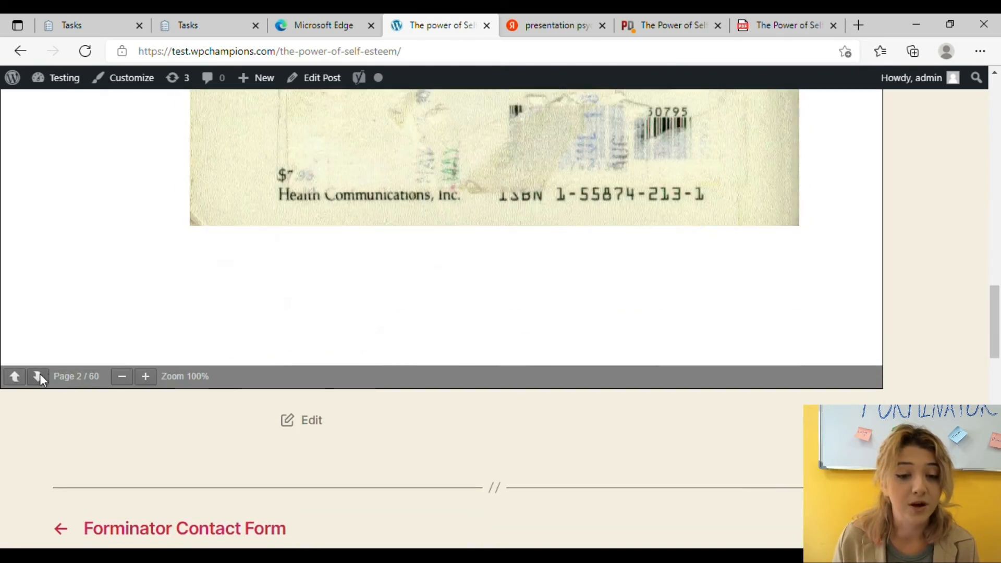
{"action": "scroll", "scroll_direction": "down", "scroll_amount": 3}
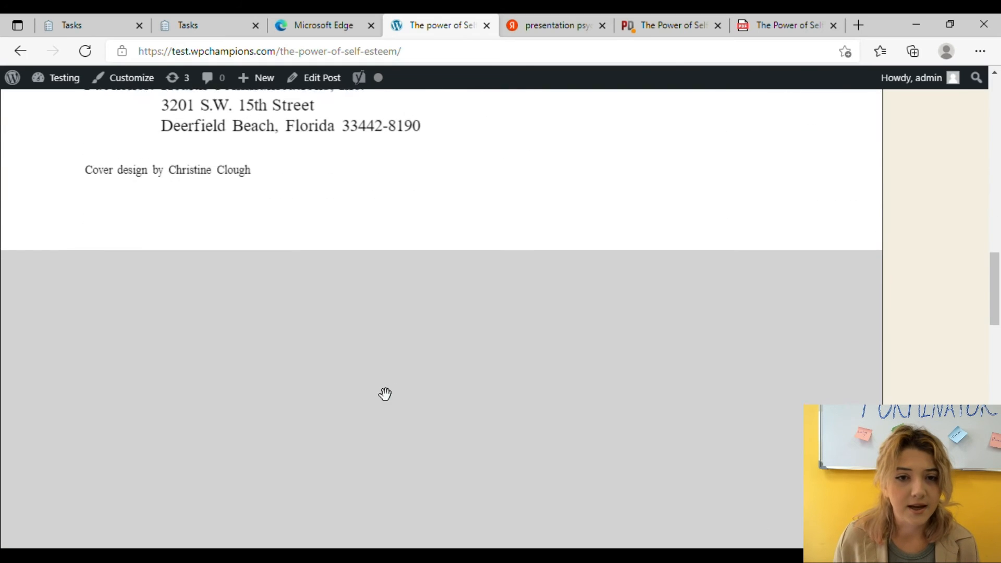
{"action": "scroll", "scroll_direction": "down", "scroll_amount": 3}
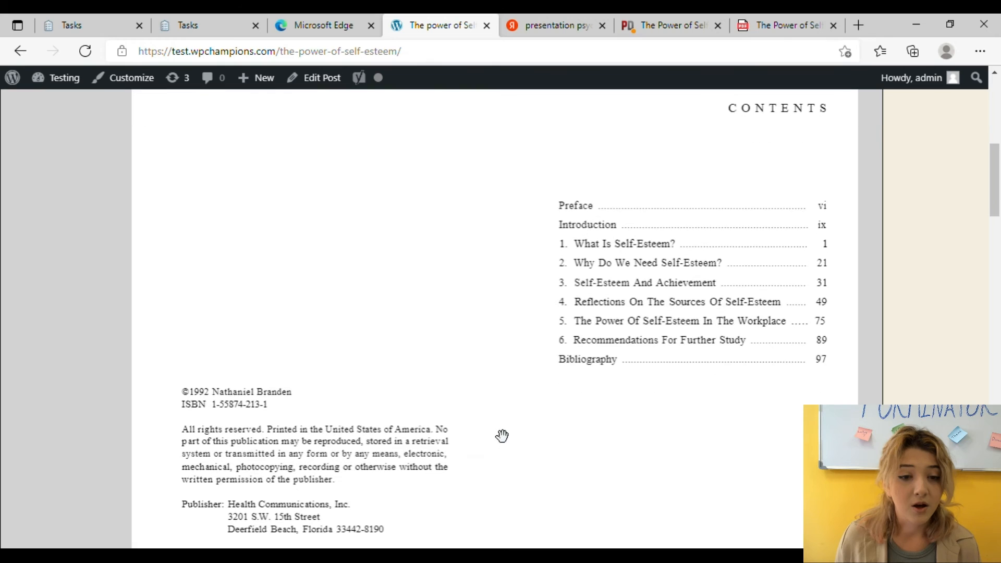
{"action": "scroll", "scroll_direction": "down", "scroll_amount": 3}
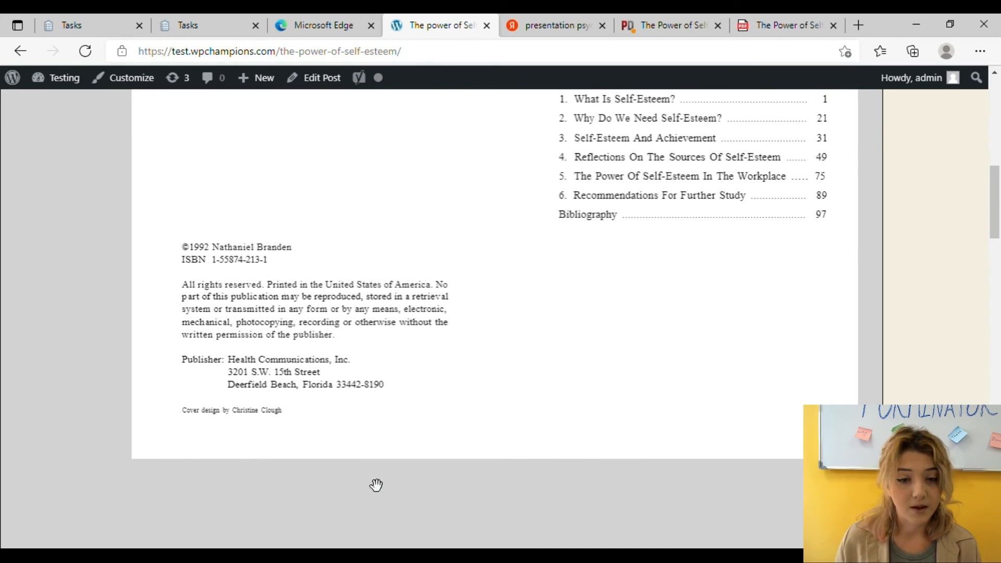
{"action": "mouse_move", "coordinate": [679, 415]}
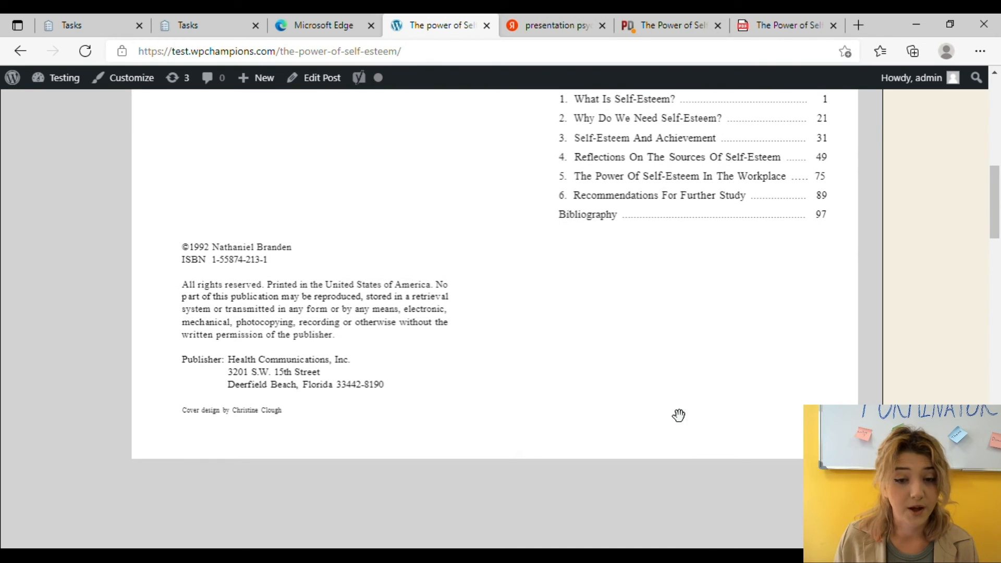
{"action": "mouse_move", "coordinate": [629, 357]}
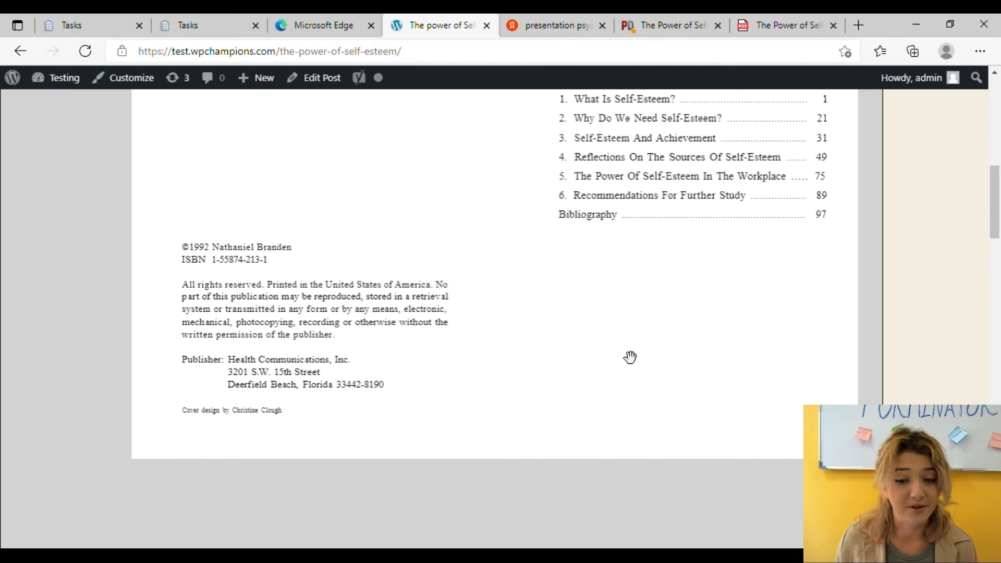
{"action": "mouse_move", "coordinate": [635, 348]}
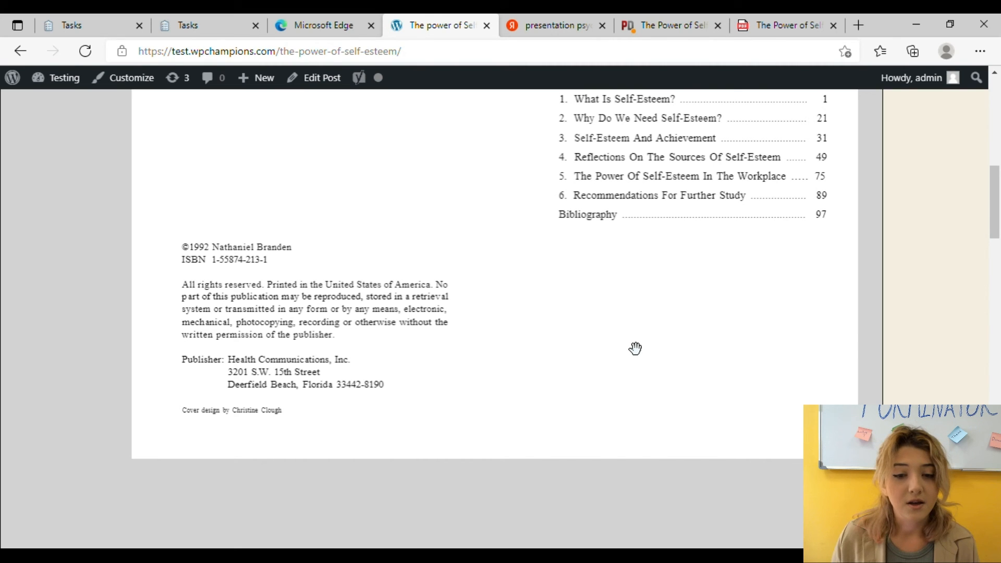